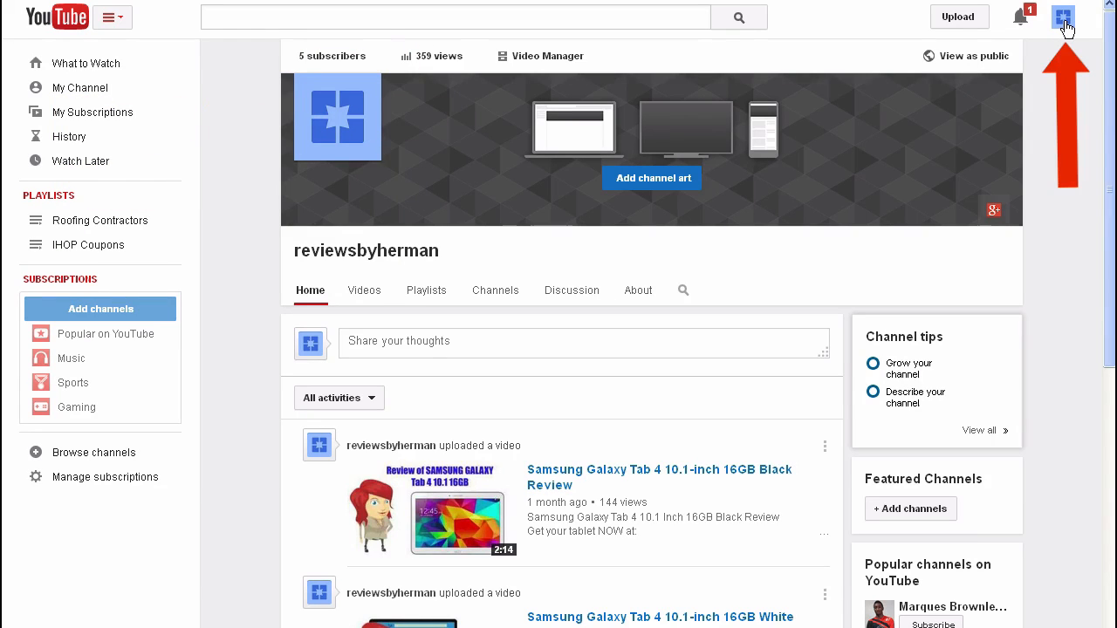
Reach the Enhancements editor for Landing Page Monkey Review via Creator Studio's Video Manager Edit menu.
{"action": "left_click", "coordinate": [1063, 16]}
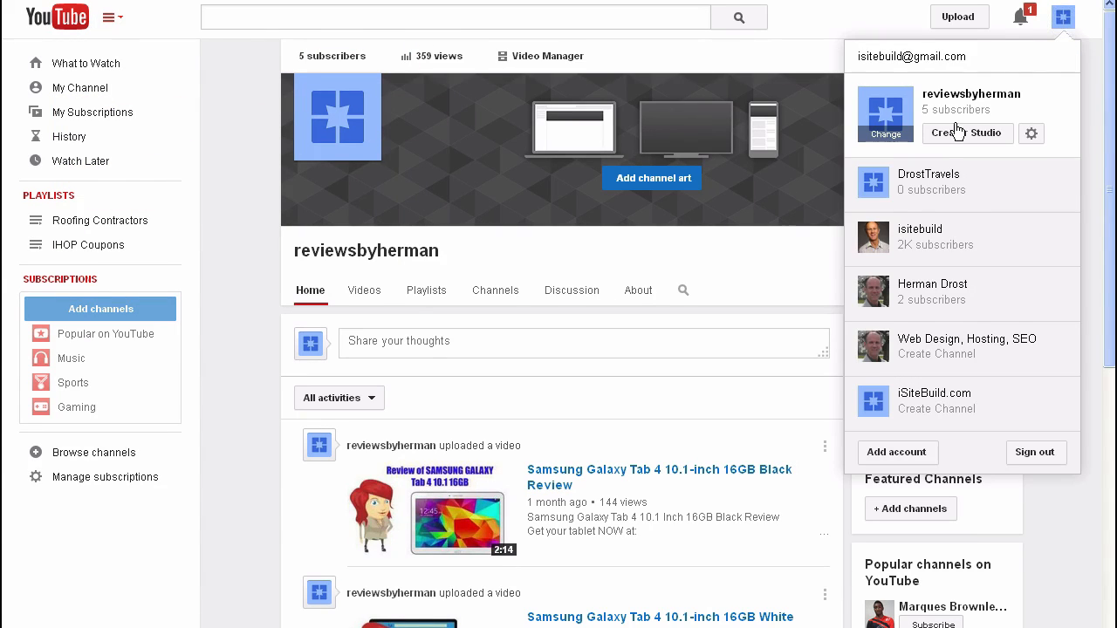
{"action": "mouse_move", "coordinate": [845, 134]}
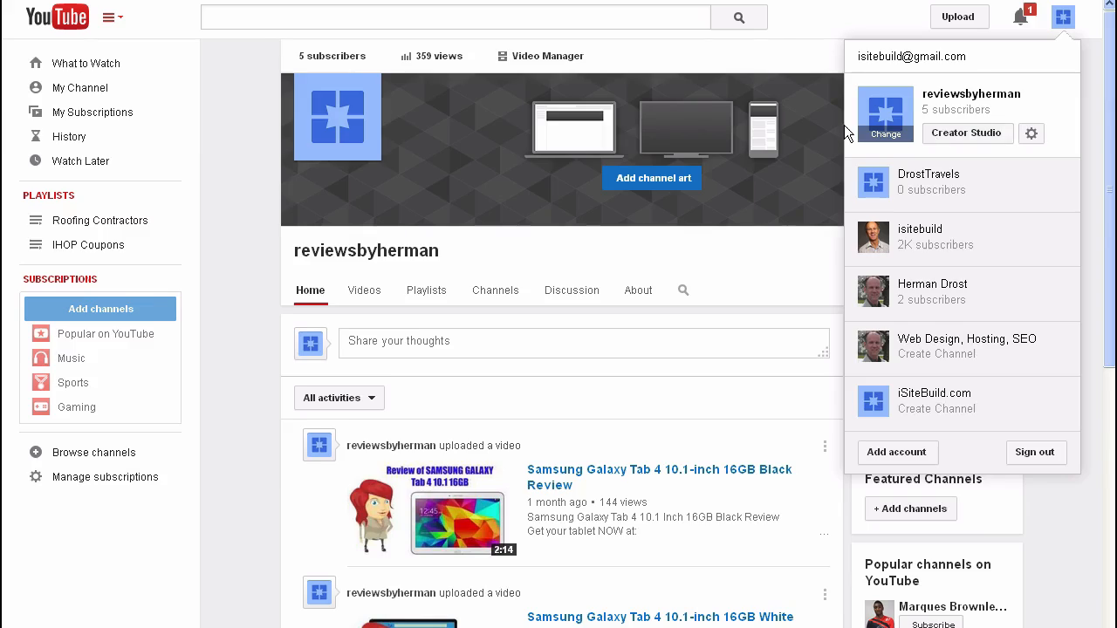
{"action": "left_click", "coordinate": [967, 134]}
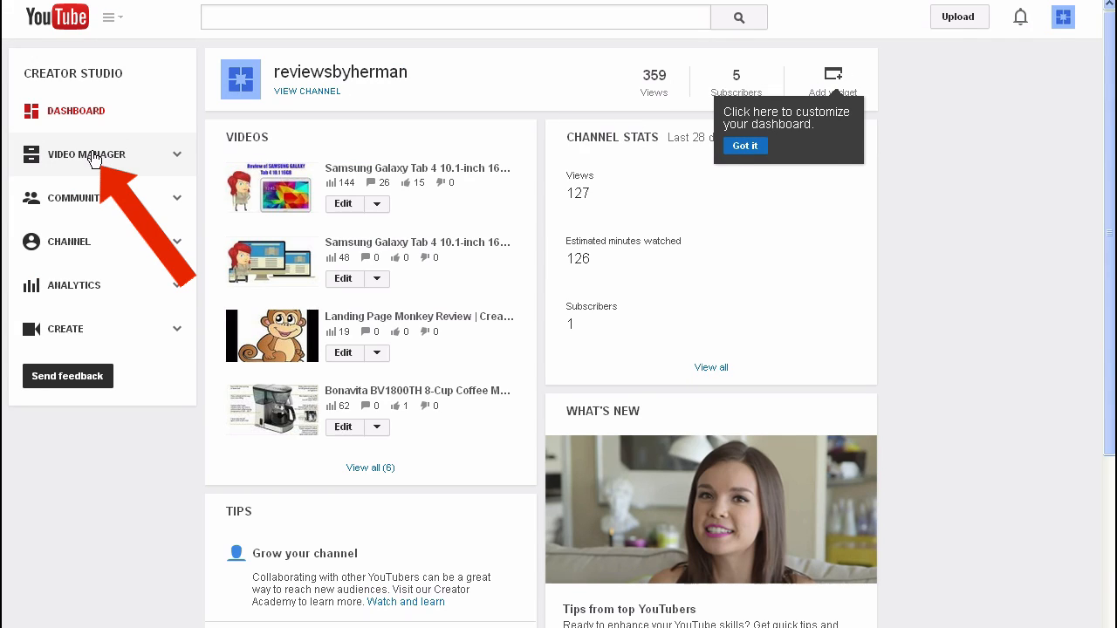
{"action": "left_click", "coordinate": [87, 154]}
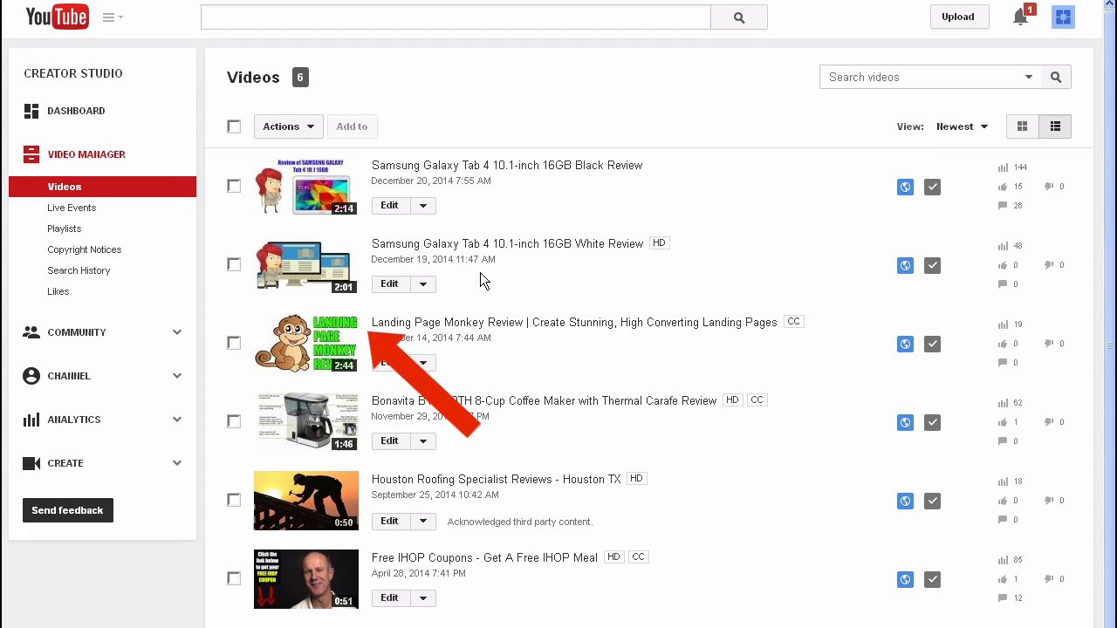
{"action": "left_click", "coordinate": [422, 362]}
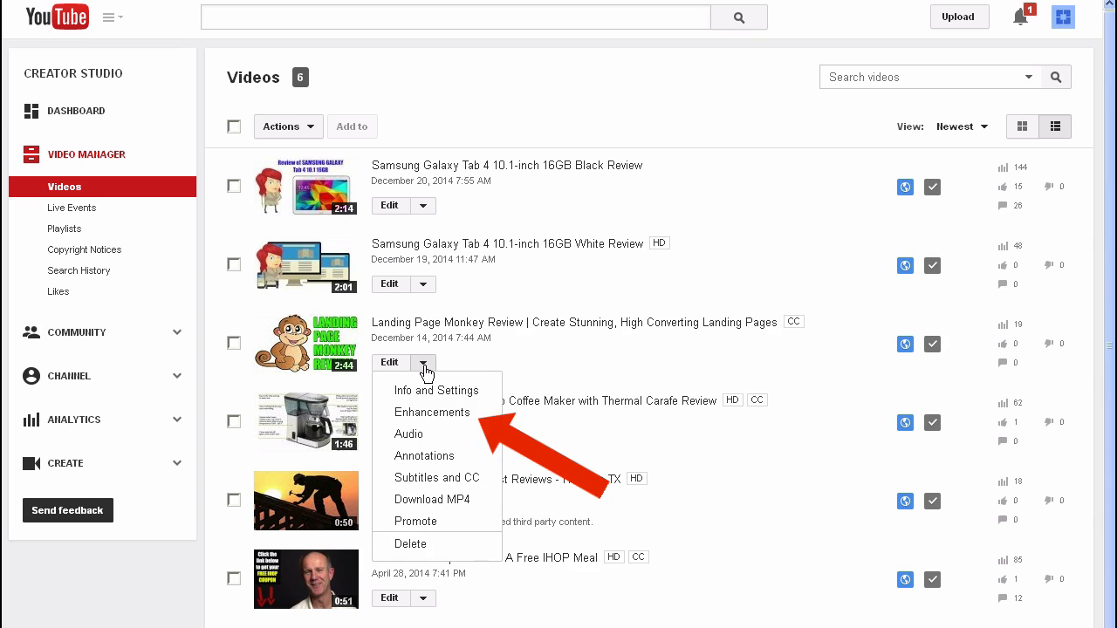
{"action": "left_click", "coordinate": [431, 411]}
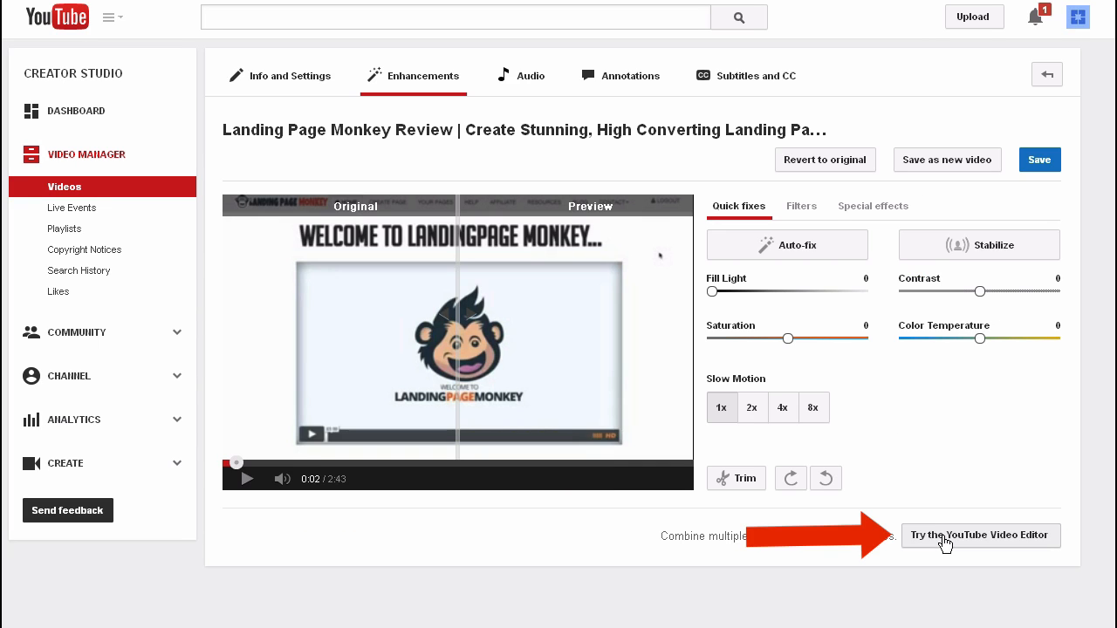
Bring the clip into the Video Editor, zoom the timeline and split it at 0:05 and 0:09.
{"action": "left_click", "coordinate": [980, 535]}
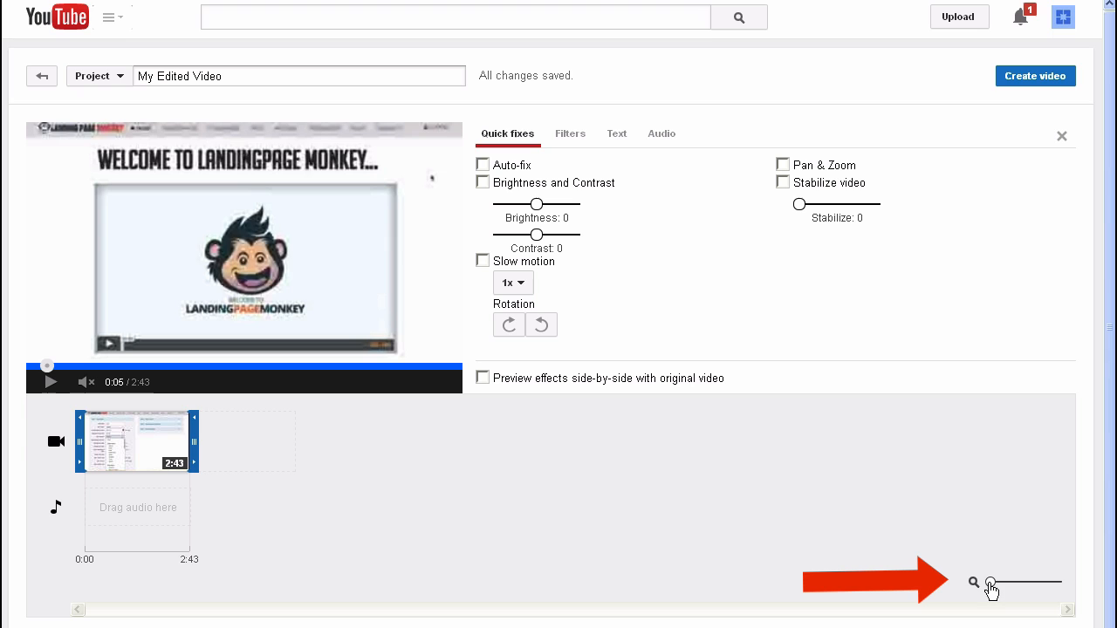
{"action": "left_click", "coordinate": [990, 582]}
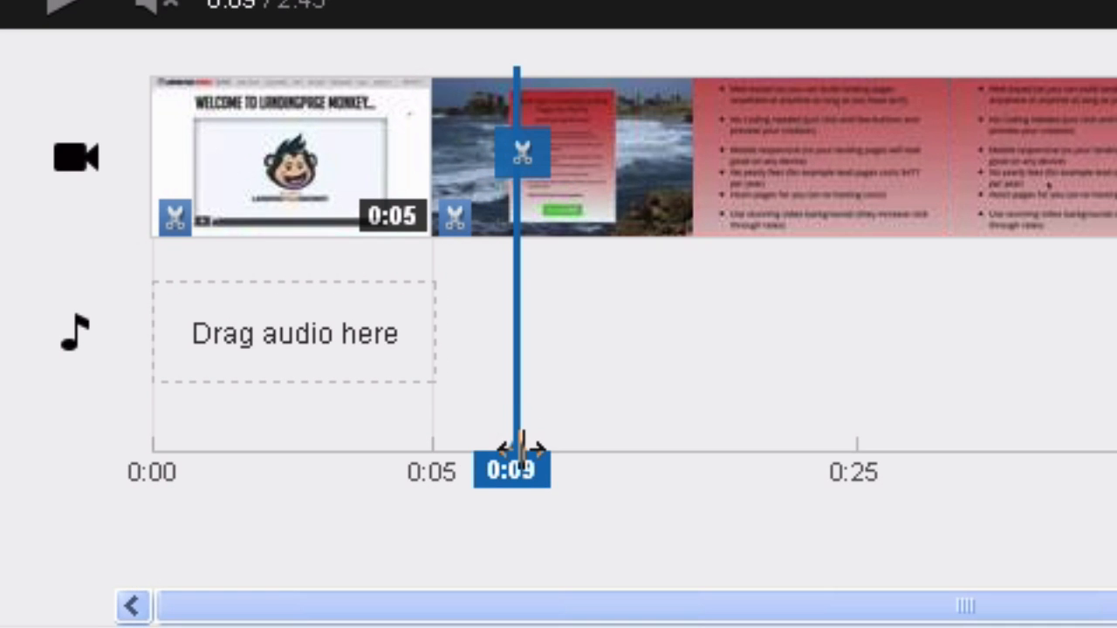
{"action": "left_click", "coordinate": [523, 151]}
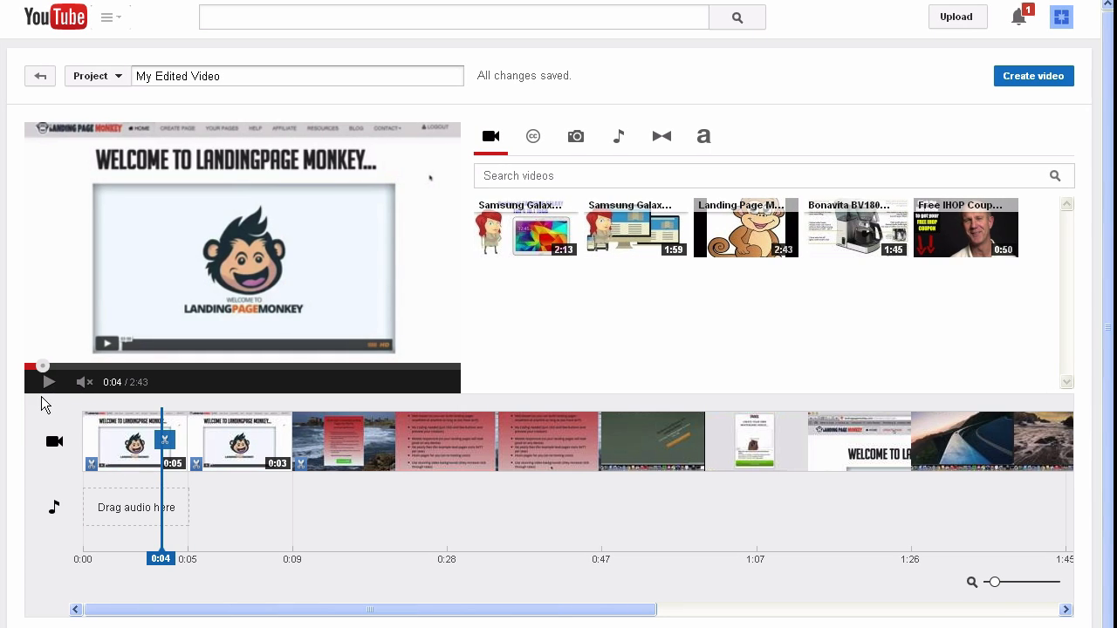
Preview the section, then delete the 3-second clip, shortening the video to 2:39.
{"action": "left_click", "coordinate": [49, 382]}
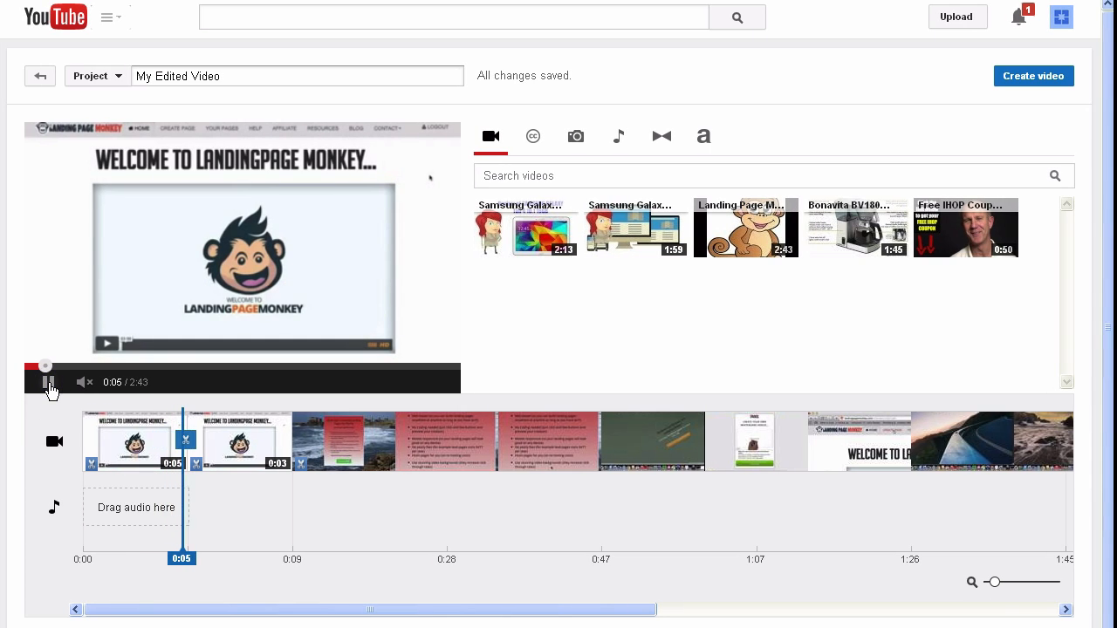
{"action": "left_click", "coordinate": [50, 381]}
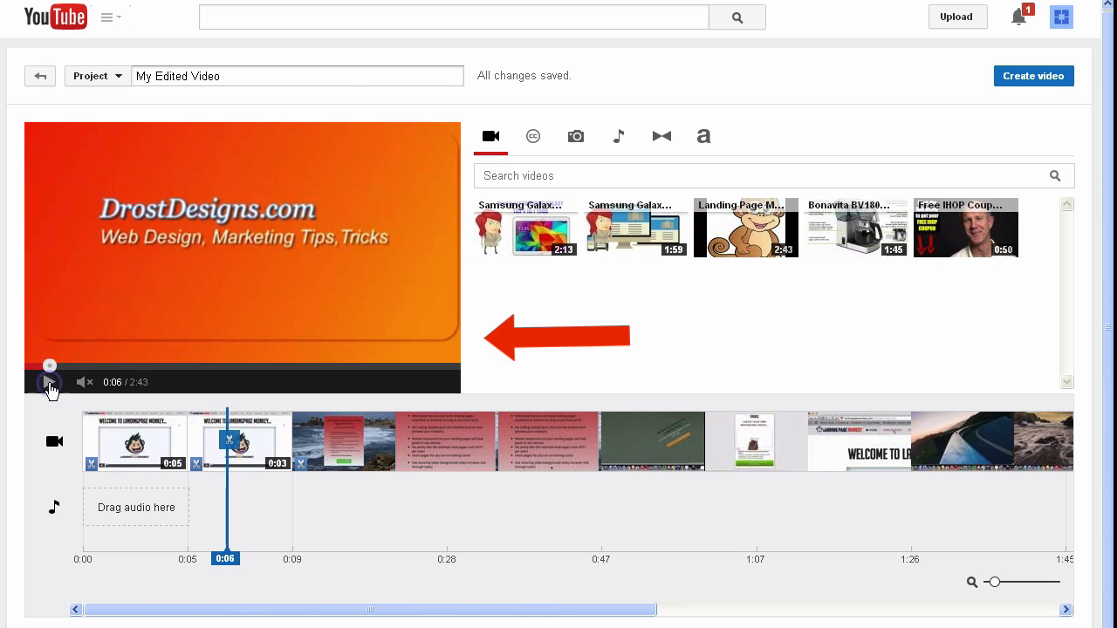
{"action": "left_click", "coordinate": [50, 382]}
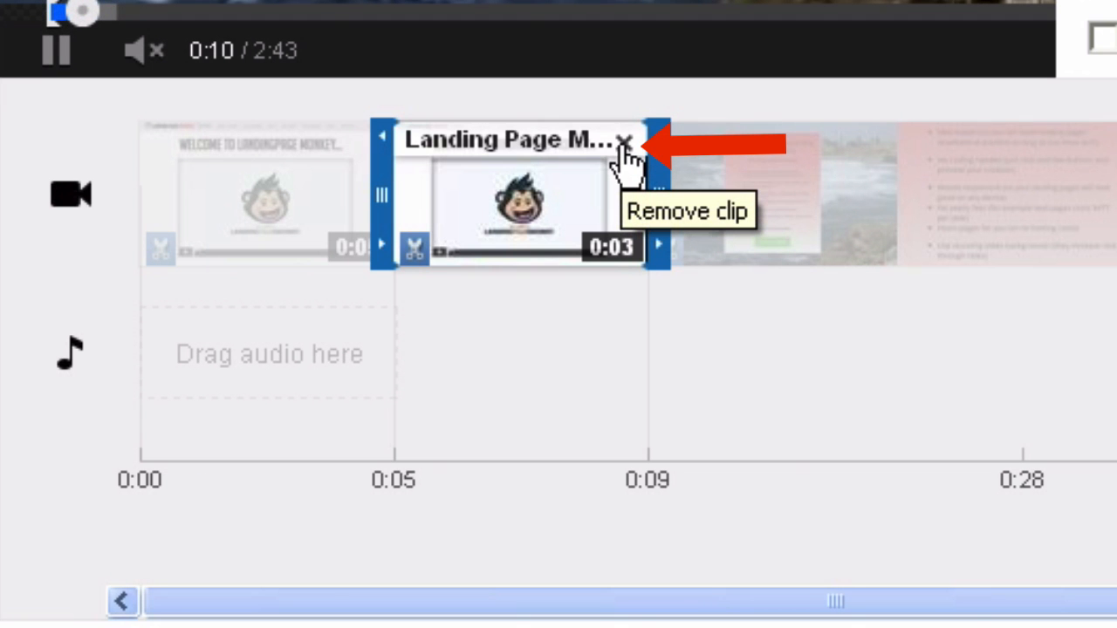
{"action": "left_click", "coordinate": [625, 139]}
{"action": "type", "text": "Land"}
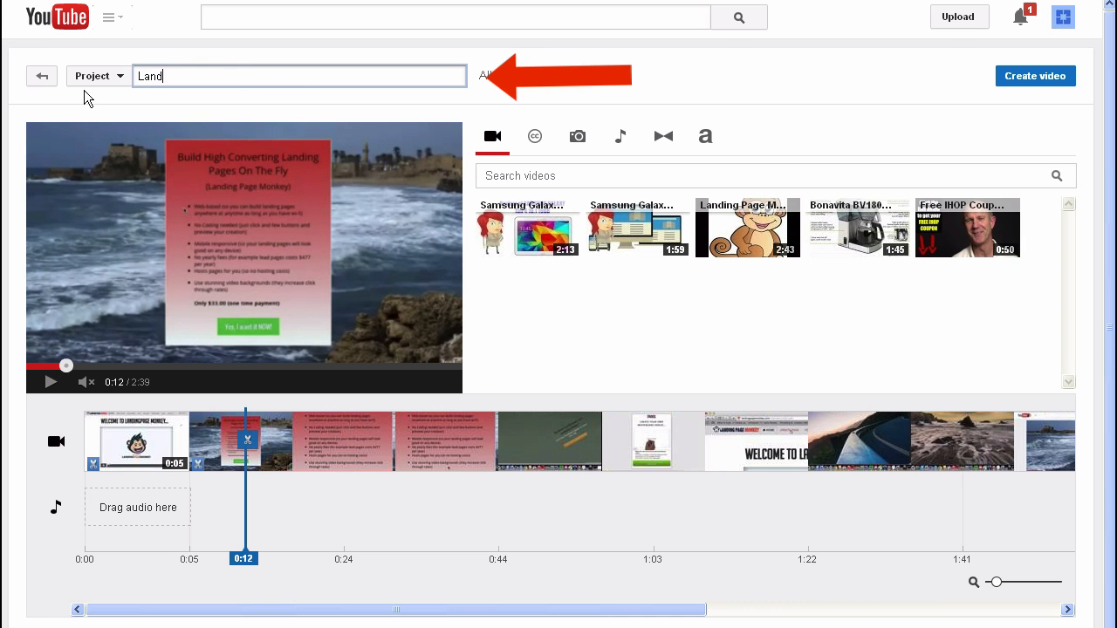
Title the project 'Landing Page Monkey Review' and create the edited video.
{"action": "type", "text": "ing Pa"}
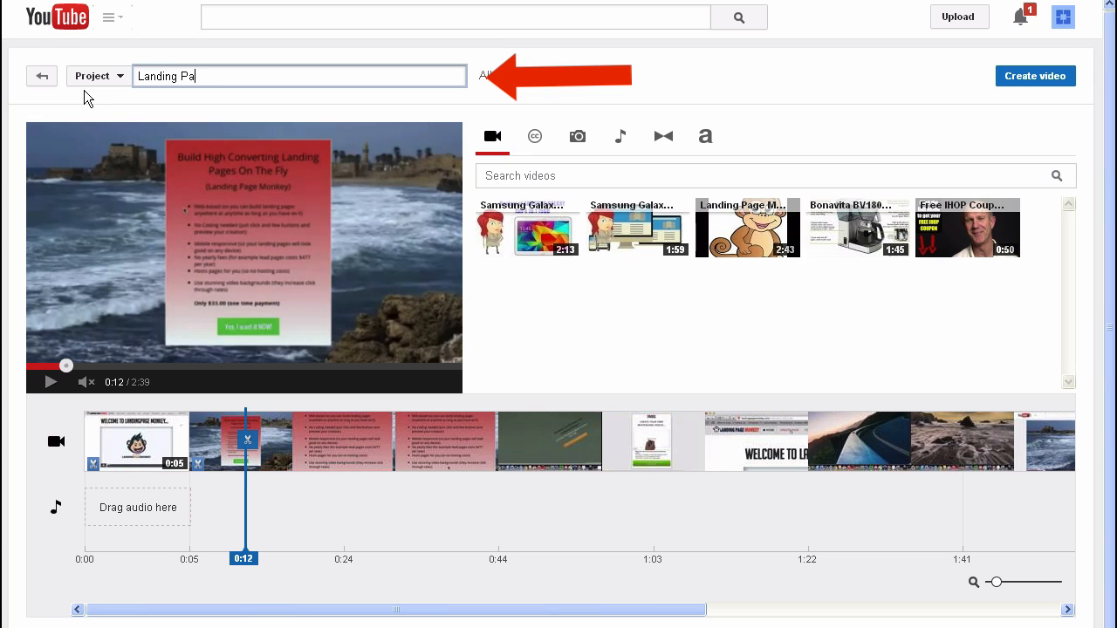
{"action": "type", "text": "ge Monkey"}
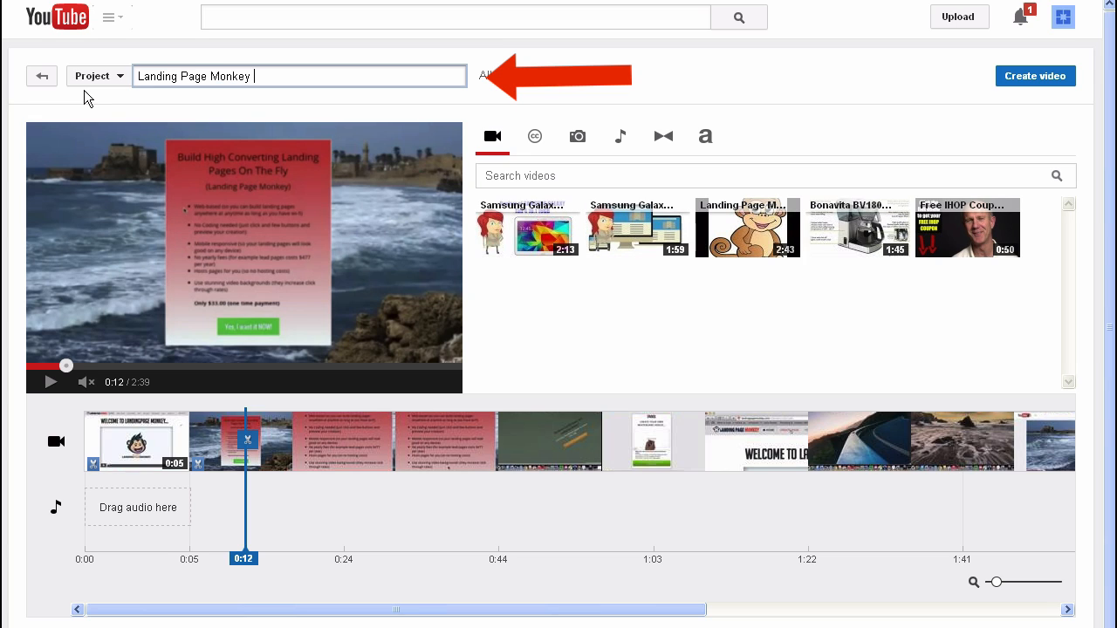
{"action": "type", "text": "Reviewr"}
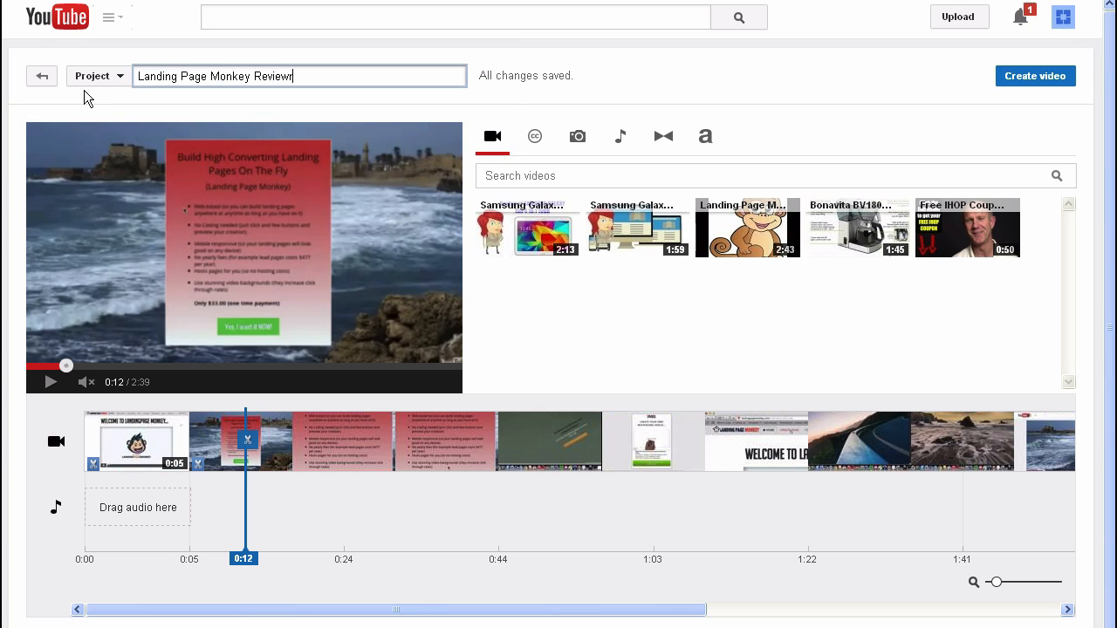
{"action": "mouse_move", "coordinate": [1048, 86]}
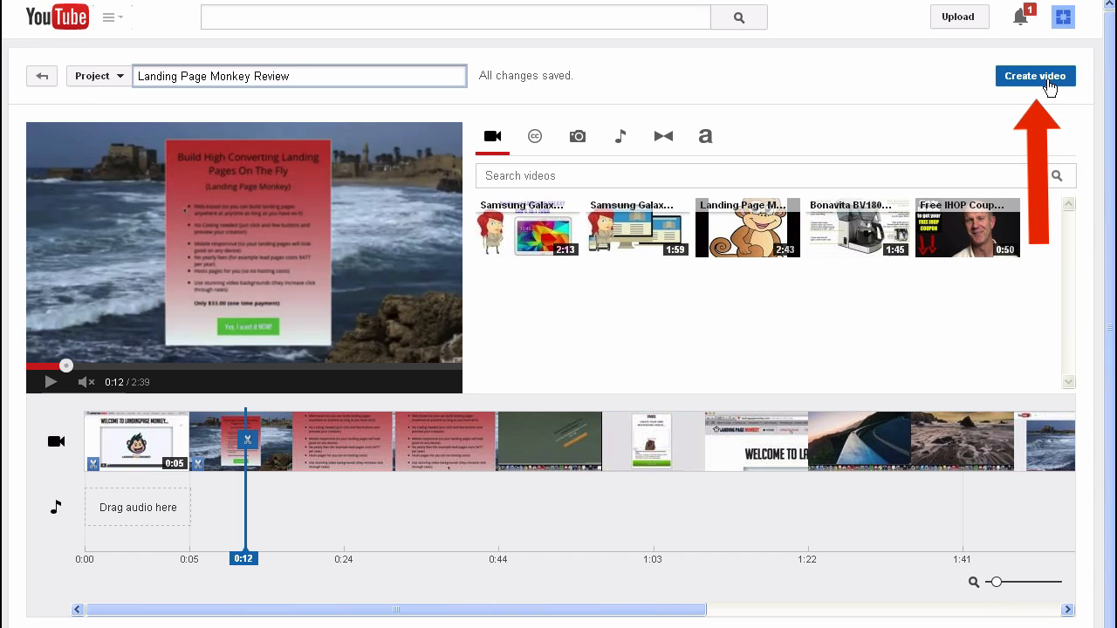
{"action": "left_click", "coordinate": [1035, 76]}
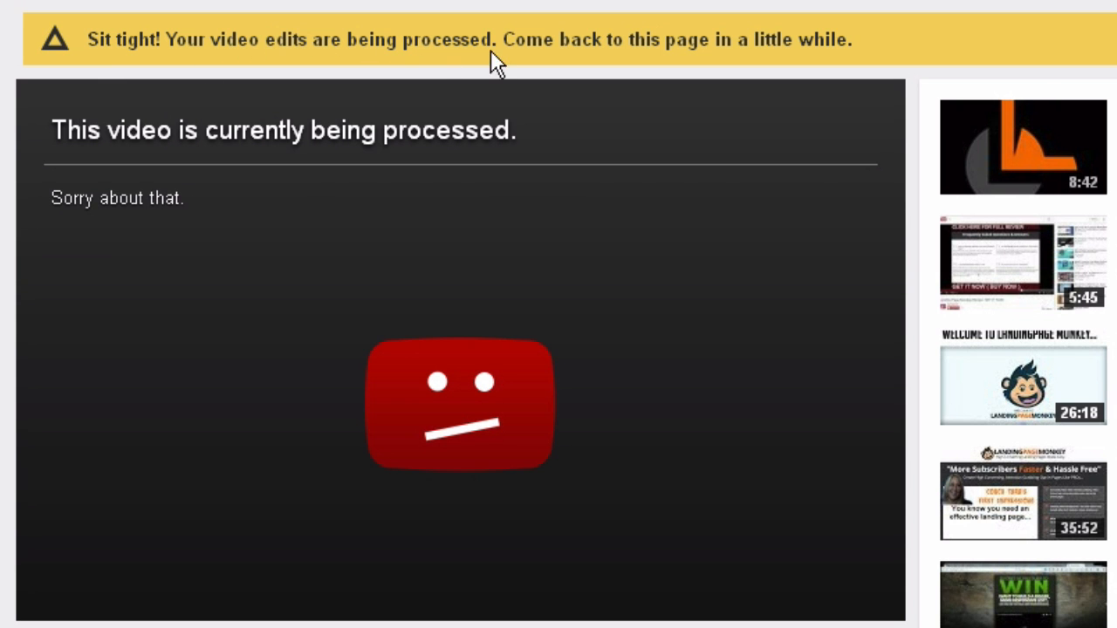
{"action": "mouse_move", "coordinate": [866, 61]}
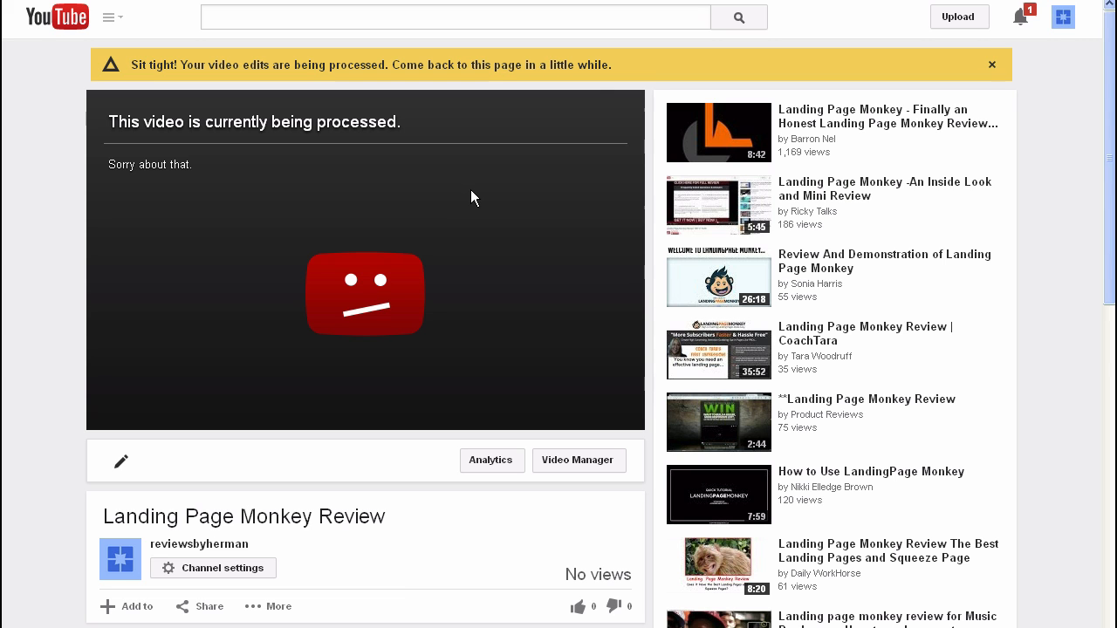
{"action": "mouse_move", "coordinate": [121, 461]}
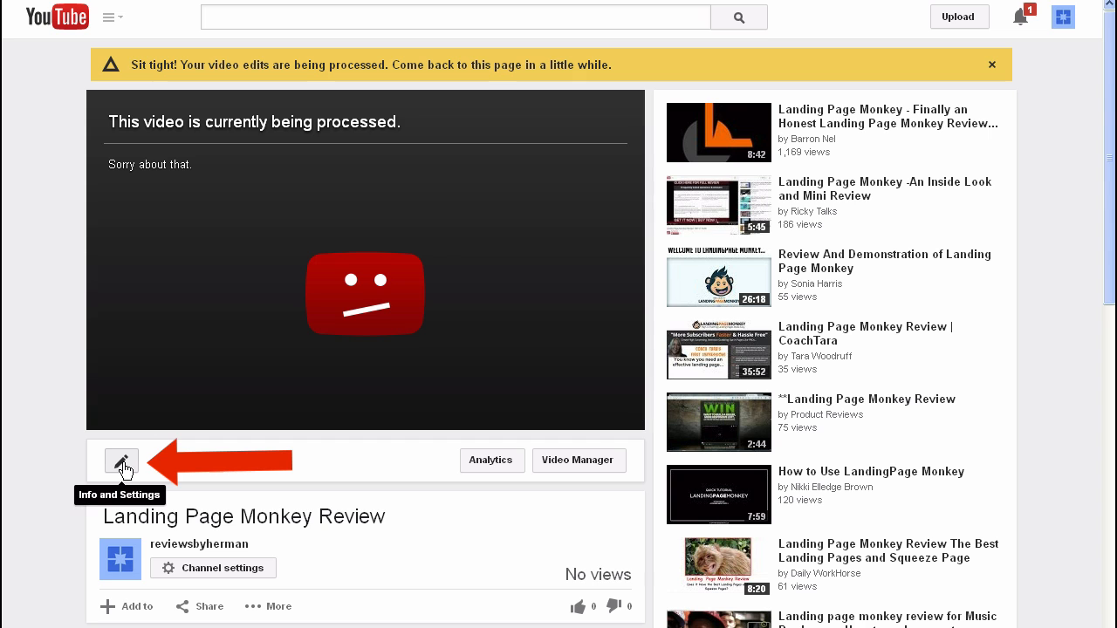
Replace the default description and tag with 'Landing Page Monkey Review' and save changes.
{"action": "left_click", "coordinate": [120, 461]}
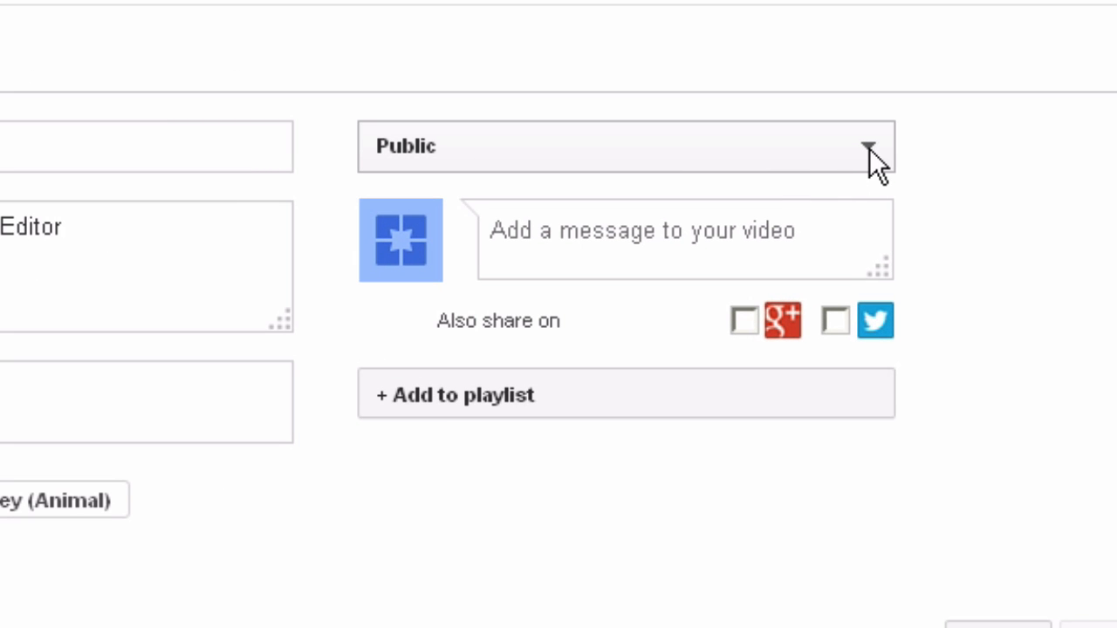
{"action": "left_click", "coordinate": [870, 149]}
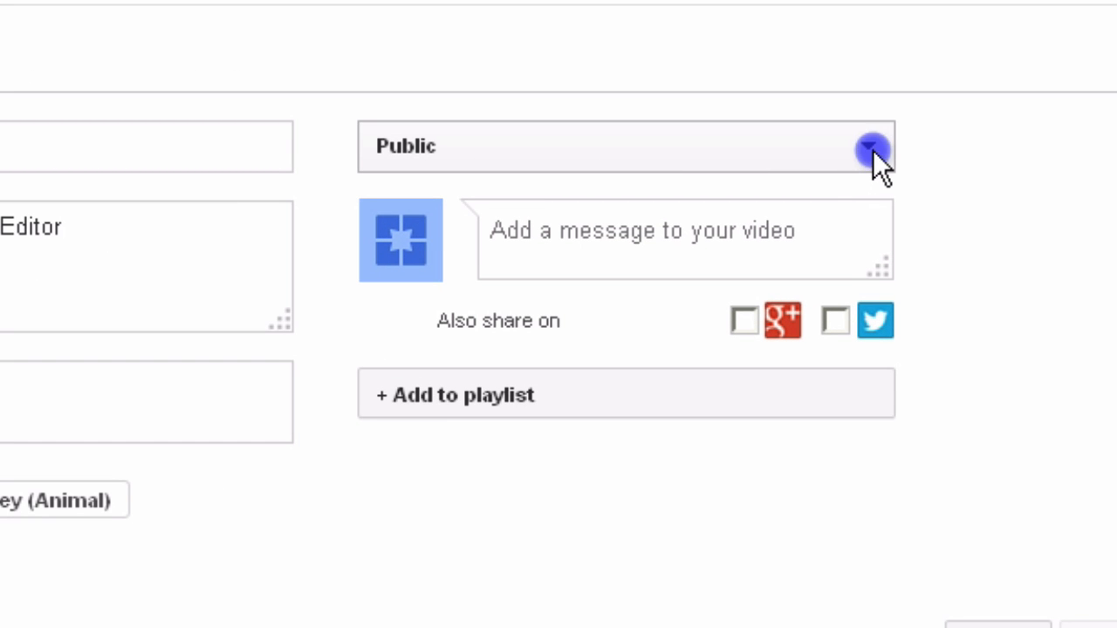
{"action": "left_click", "coordinate": [868, 145]}
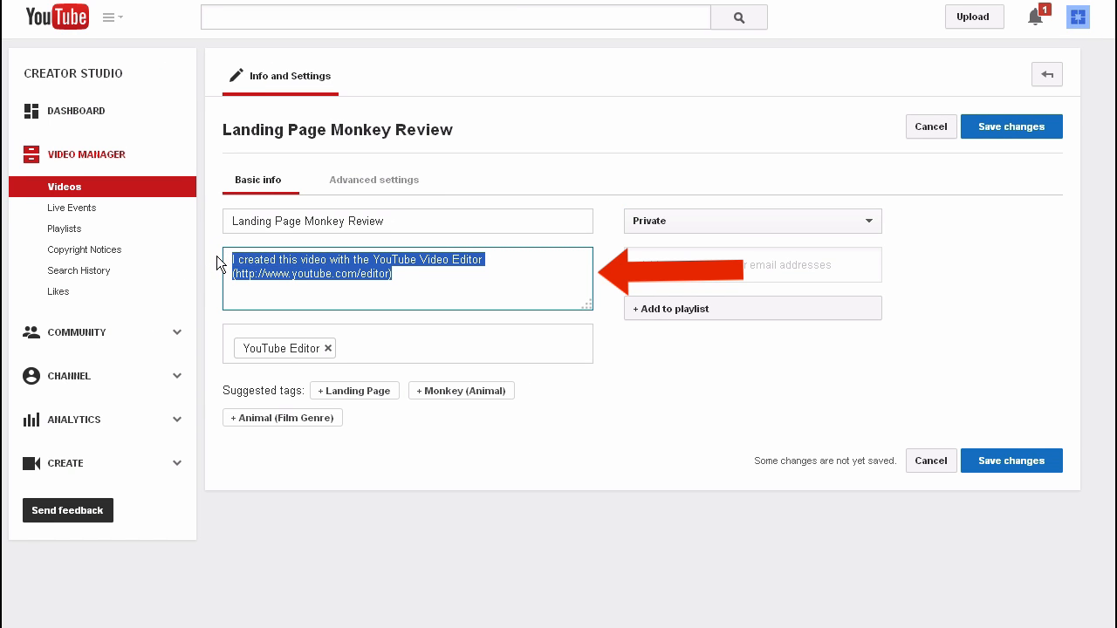
{"action": "type", "text": "Landing Page Monkey Review"}
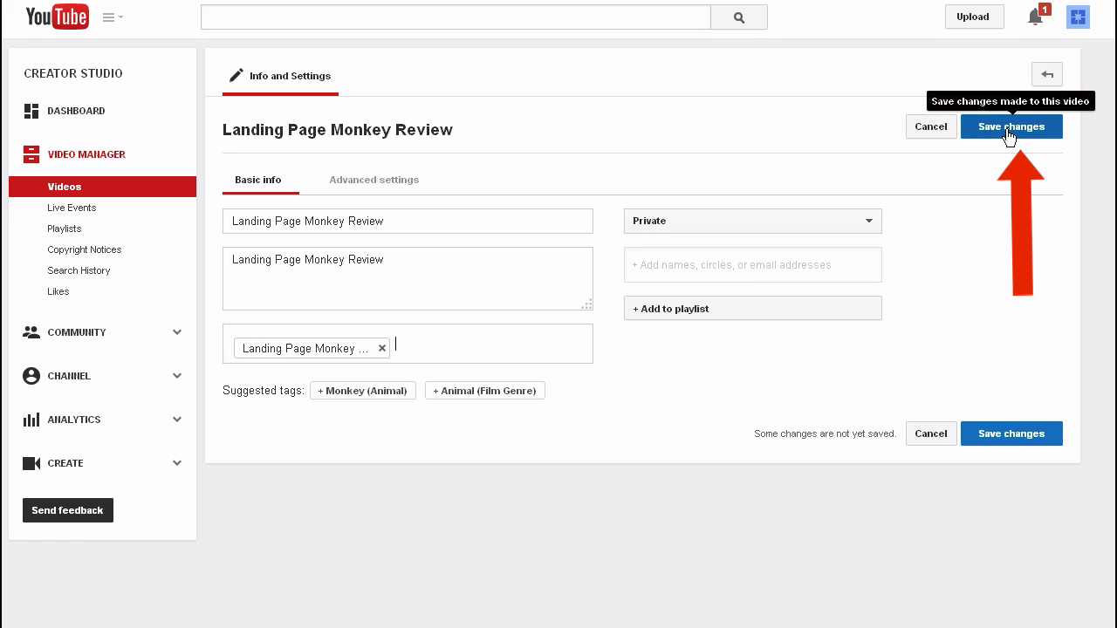
{"action": "left_click", "coordinate": [1010, 127]}
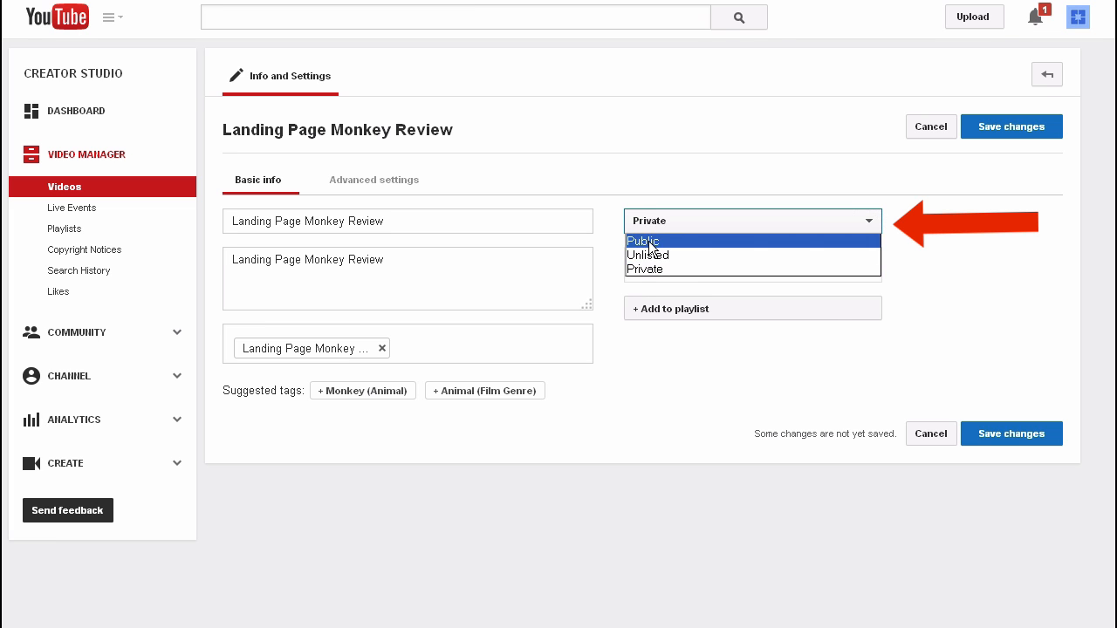
Set the video's privacy to Public and publish it.
{"action": "left_click", "coordinate": [643, 241]}
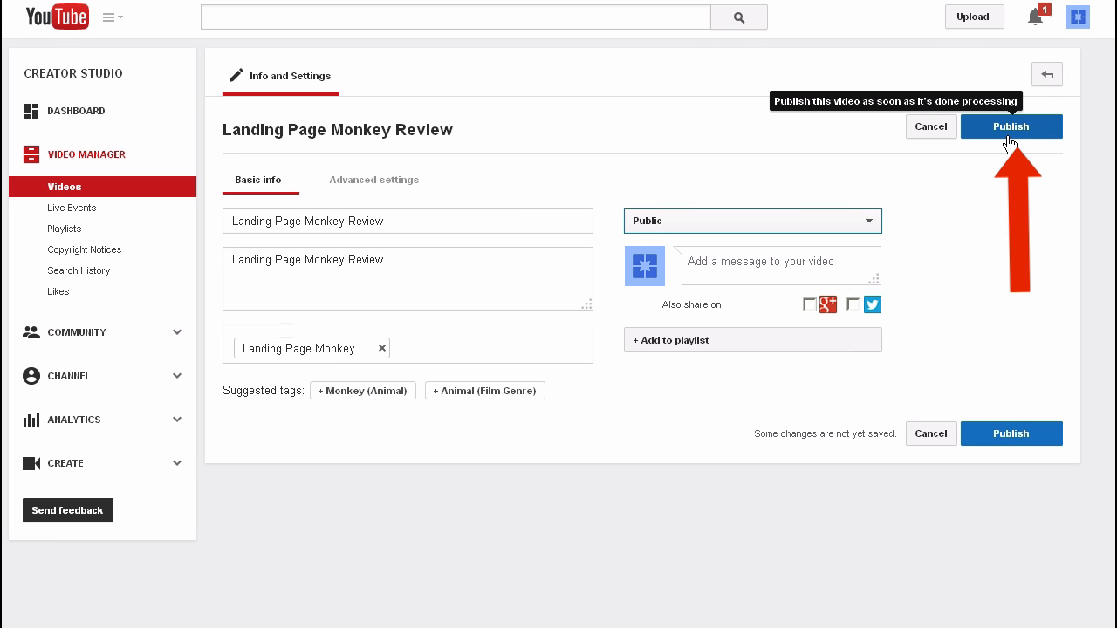
{"action": "left_click", "coordinate": [1011, 126]}
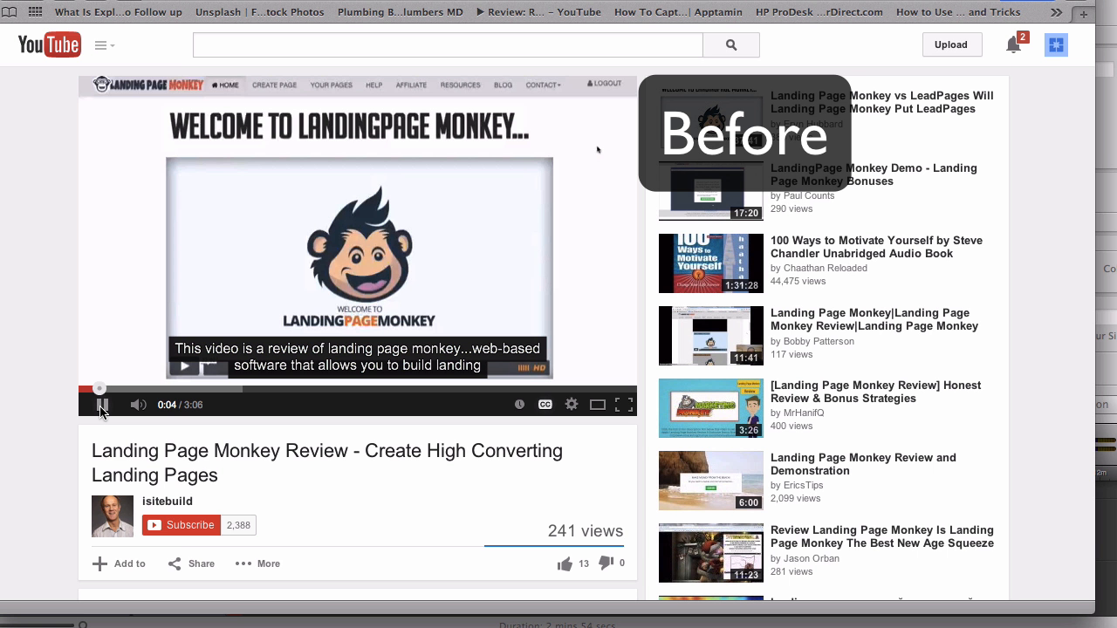